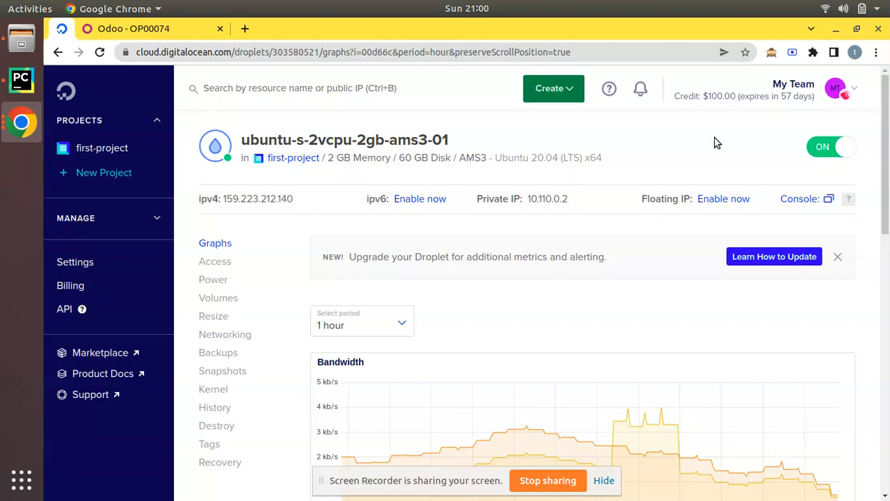
pyautogui.moveTo(707, 113)
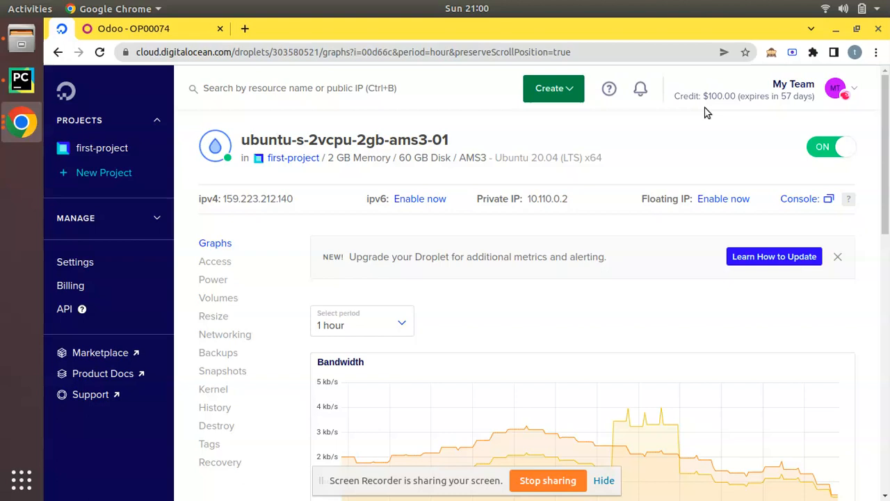
pyautogui.moveTo(226, 214)
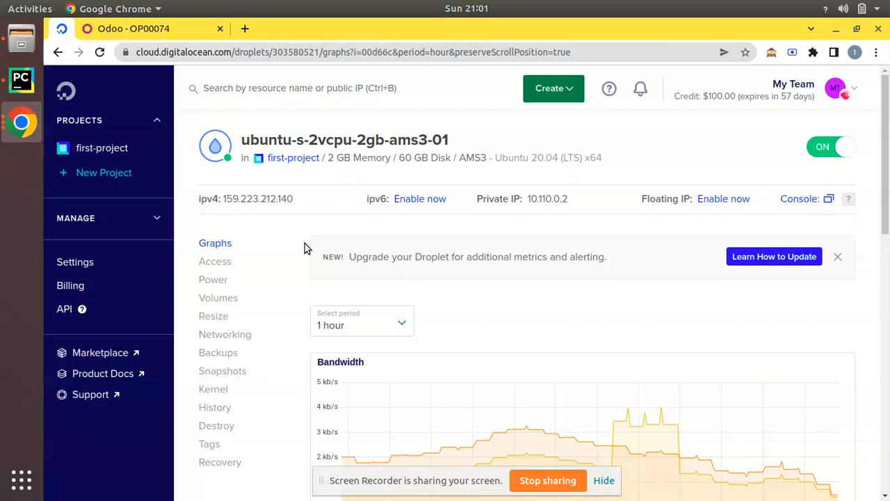
# Step: Open a local terminal and move it aside so the droplet's IPv4 address stays visible
pyautogui.click(21, 165)
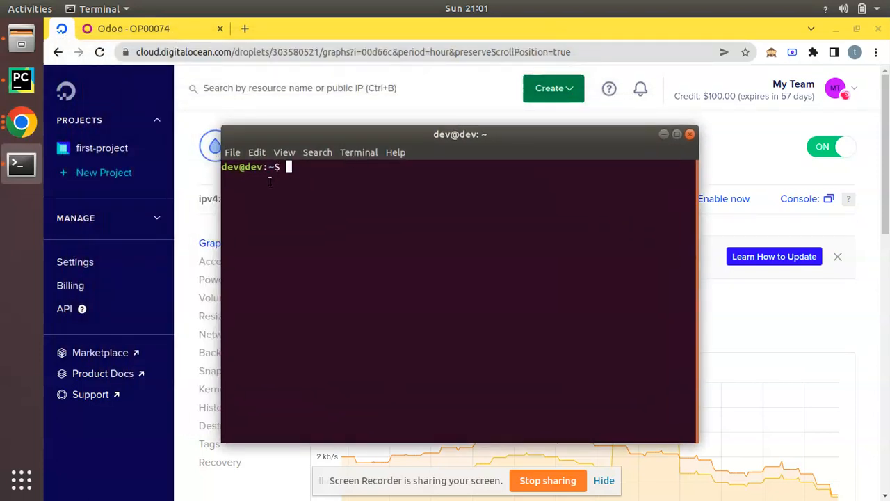
pyautogui.moveTo(452, 181)
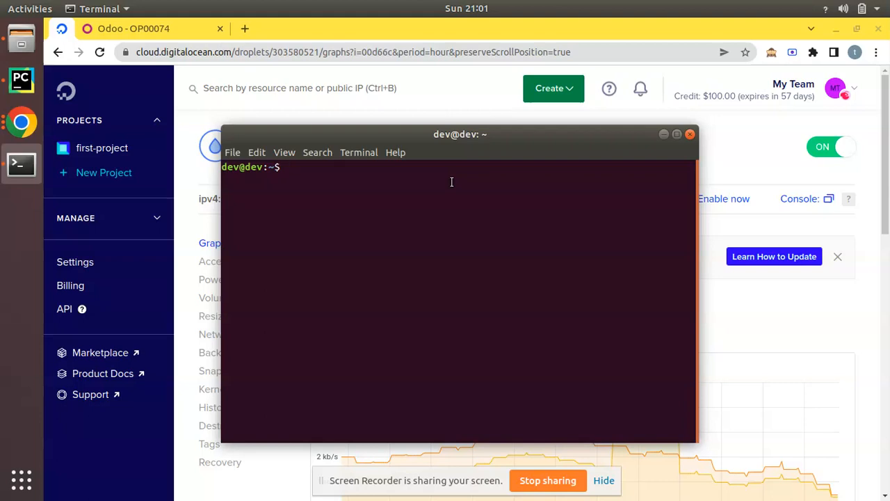
pyautogui.write('sudo apt install openssh-server')
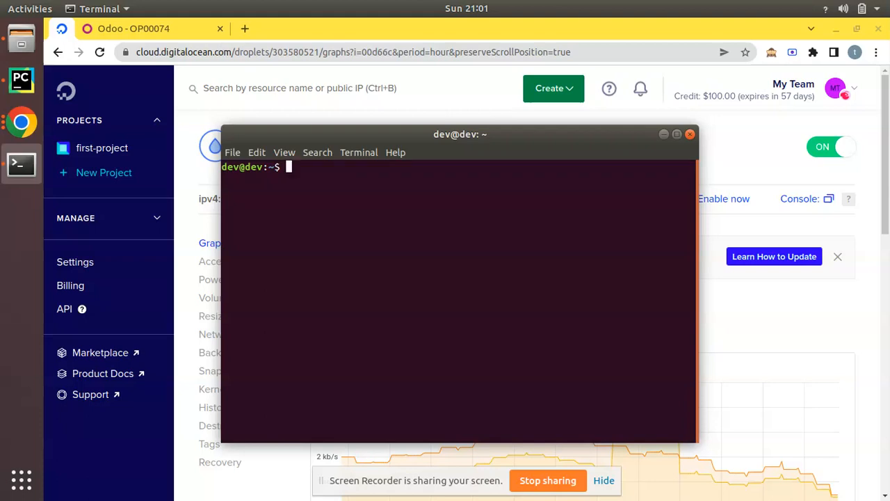
pyautogui.moveTo(461, 134); pyautogui.dragTo(540, 192)
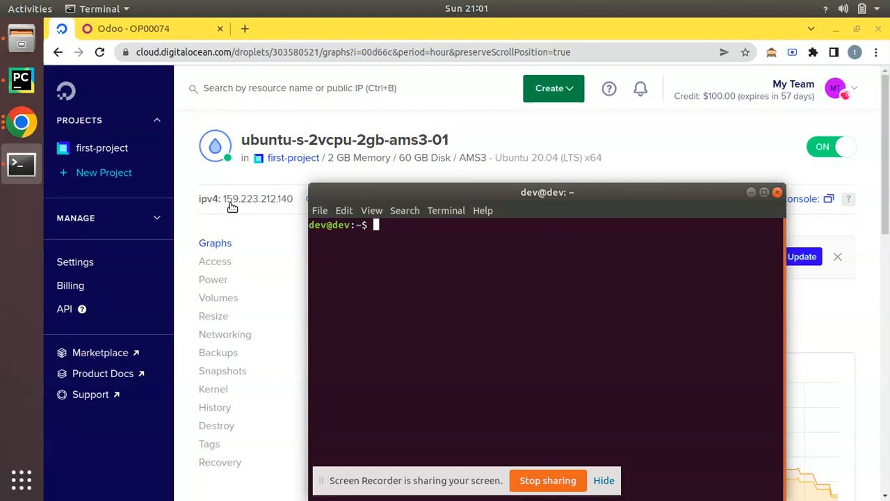
pyautogui.moveTo(258, 211)
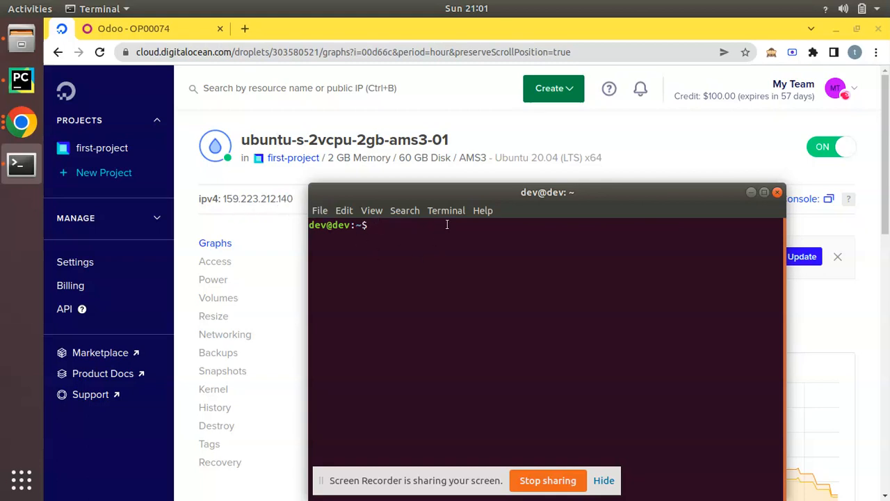
pyautogui.write('ss')
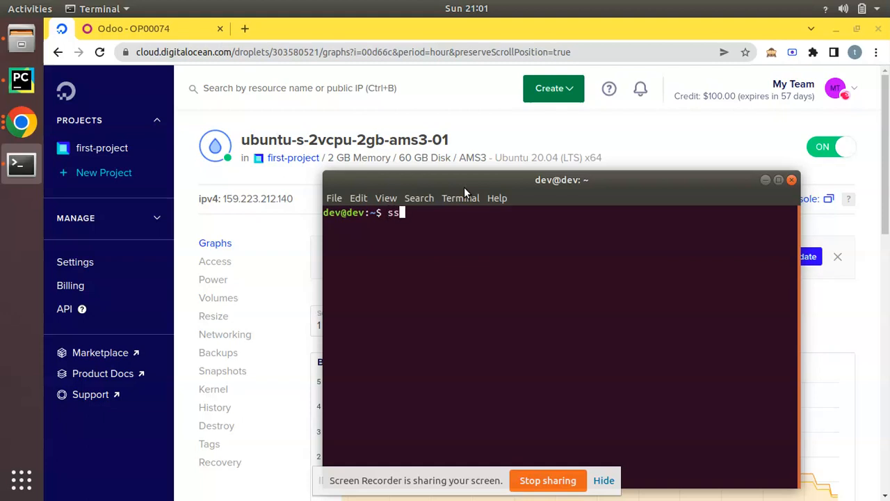
pyautogui.write('h')
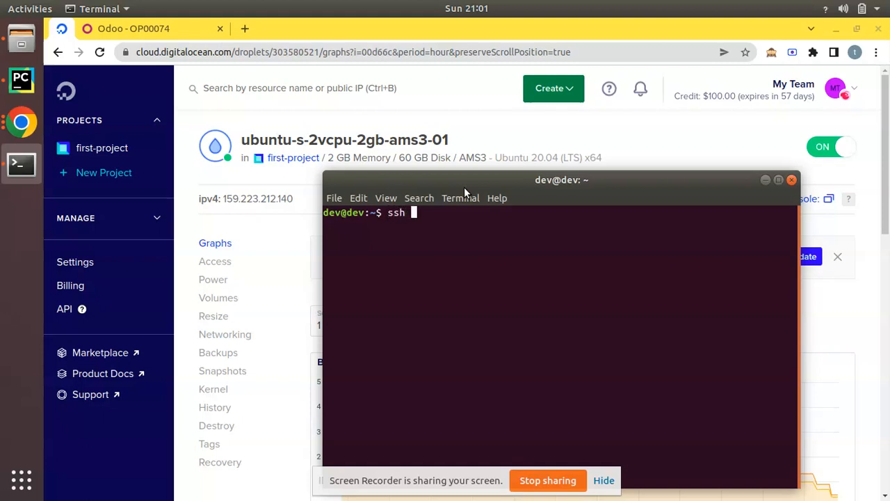
pyautogui.write('root@')
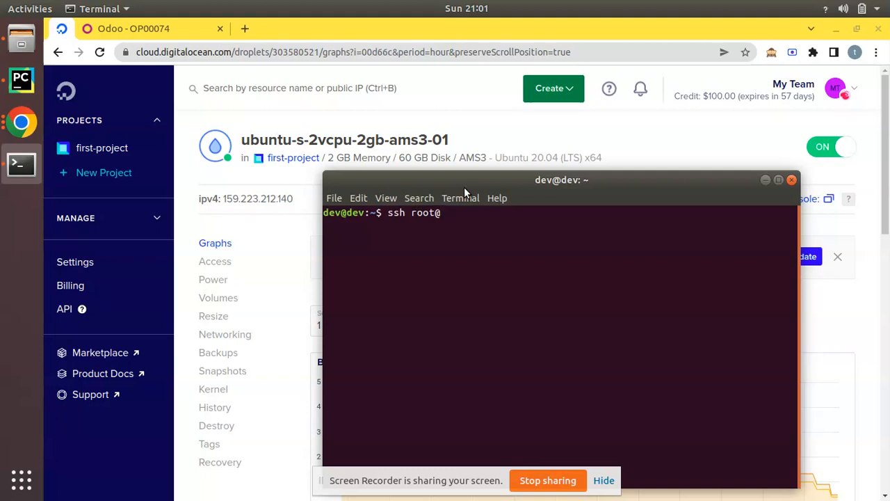
pyautogui.write('15')
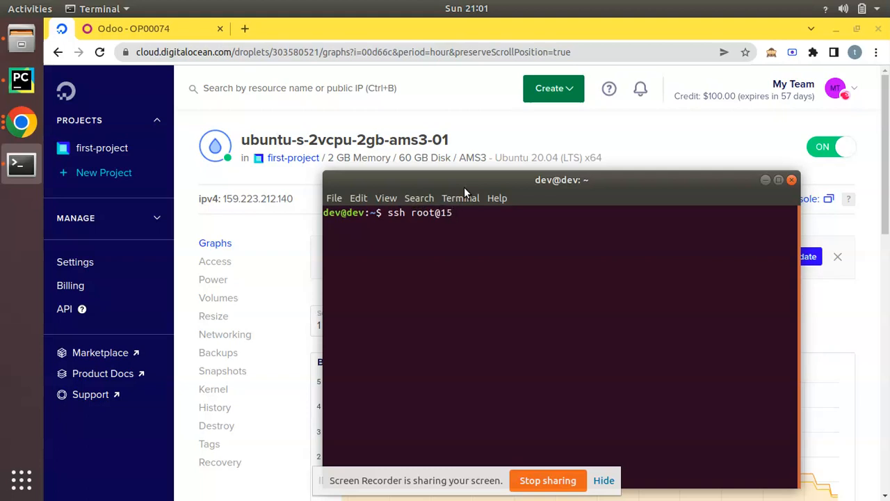
pyautogui.write('159.')
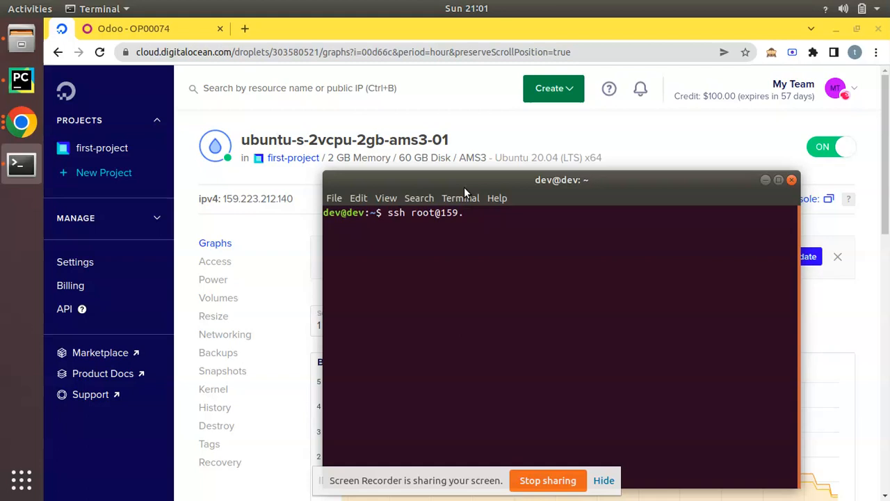
pyautogui.write('223.')
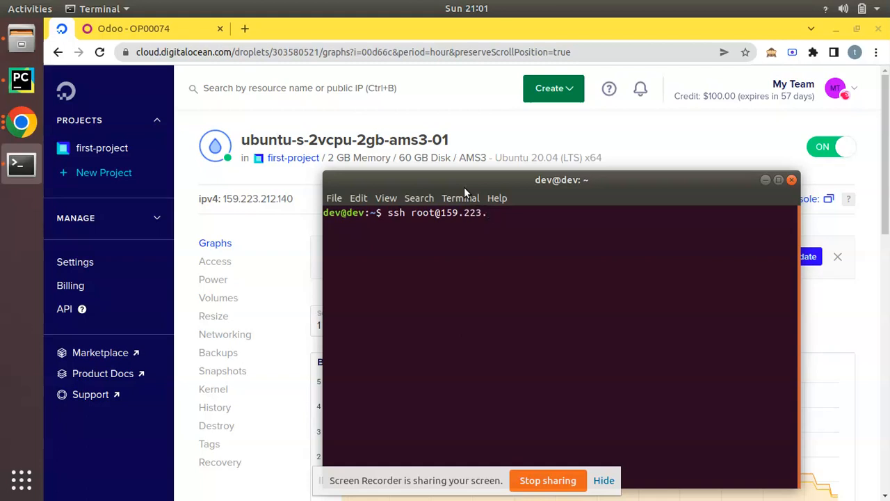
pyautogui.write('212')
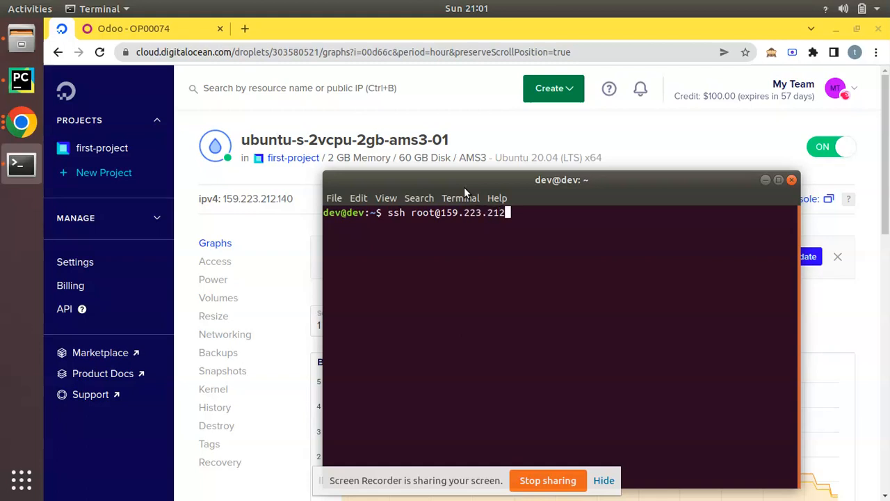
pyautogui.write('140')
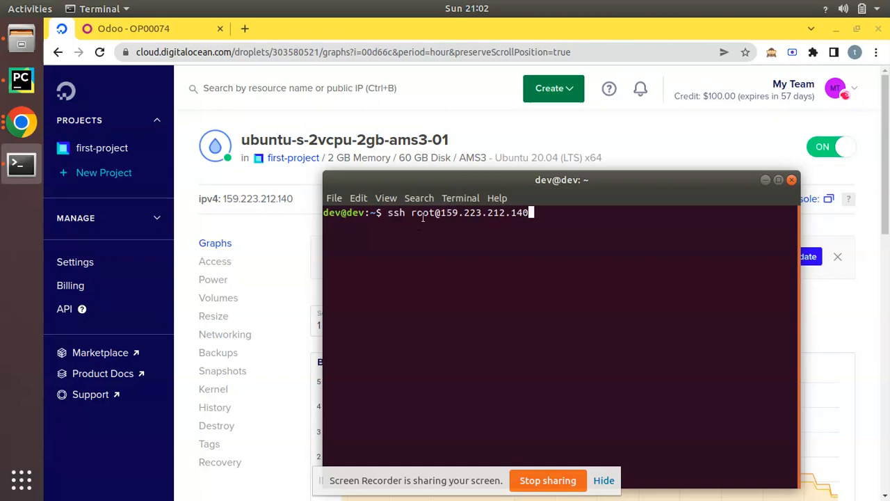
pyautogui.moveTo(487, 228)
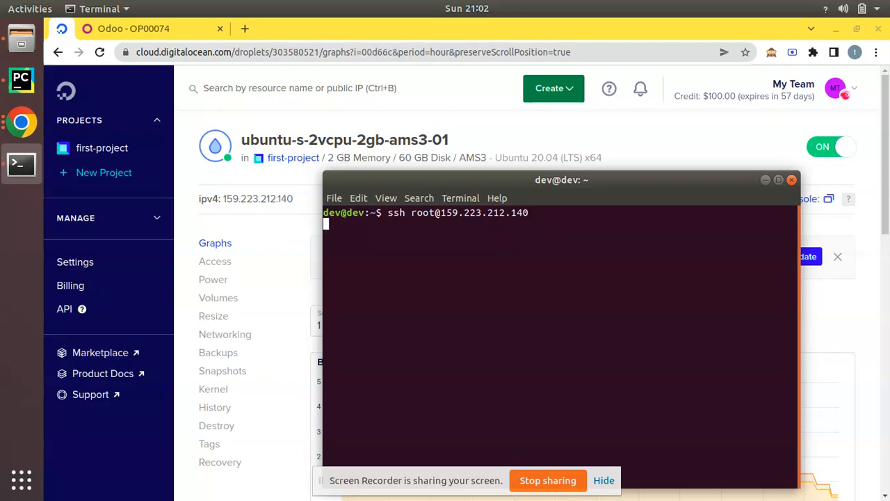
# Step: Submit the root password to log into the droplet and focus the terminal
pyautogui.press('Return')
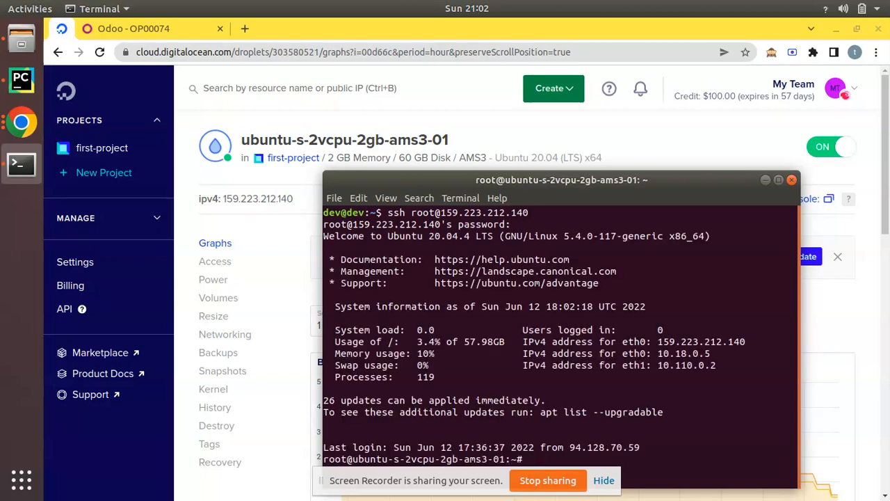
pyautogui.click(419, 198)
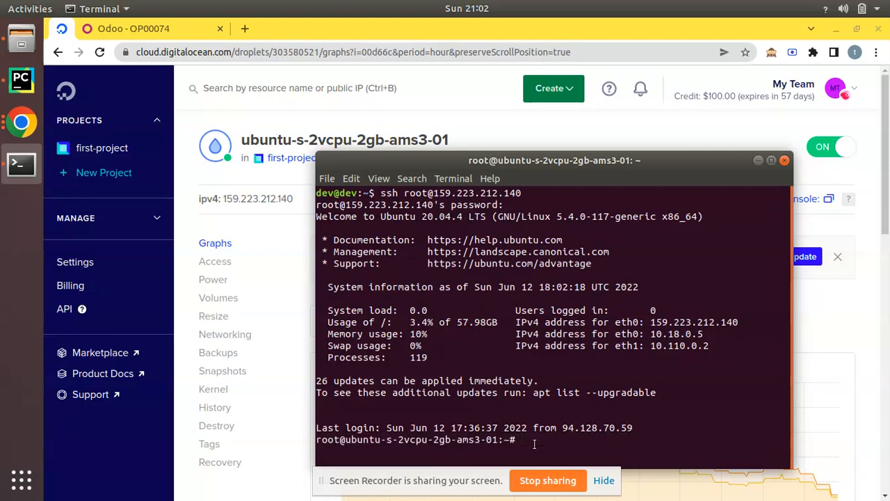
# Step: Run ls and history on the droplet, repositioning the terminal window
pyautogui.write('ls')
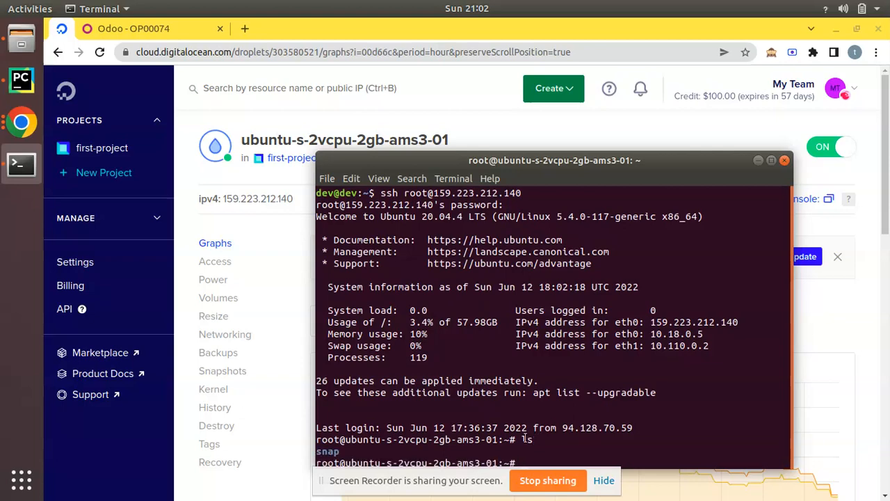
pyautogui.moveTo(554, 160); pyautogui.dragTo(589, 135)
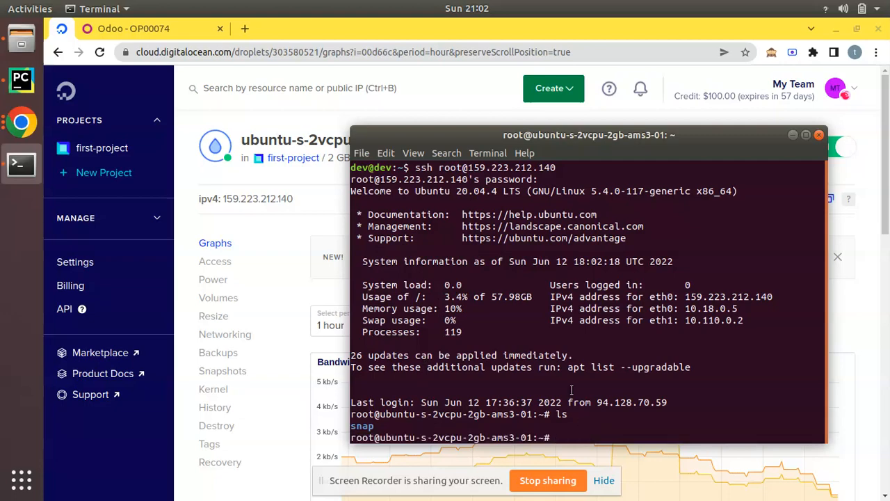
pyautogui.write('his')
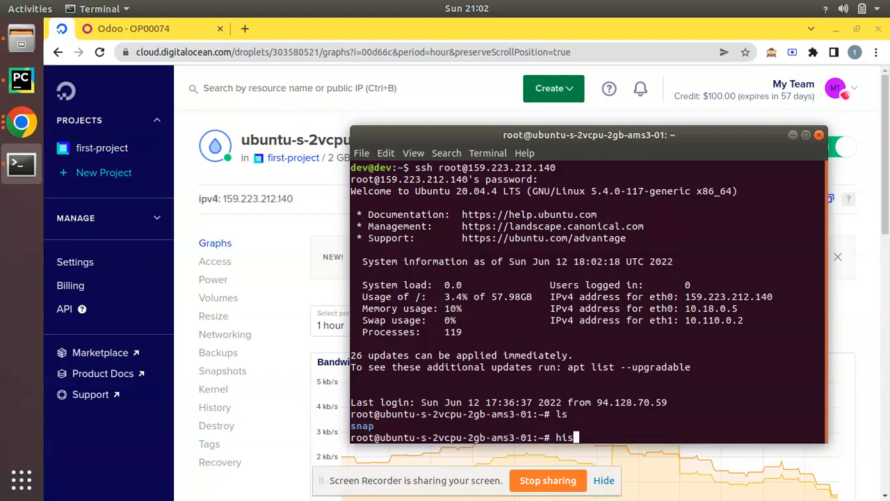
pyautogui.write('tpr')
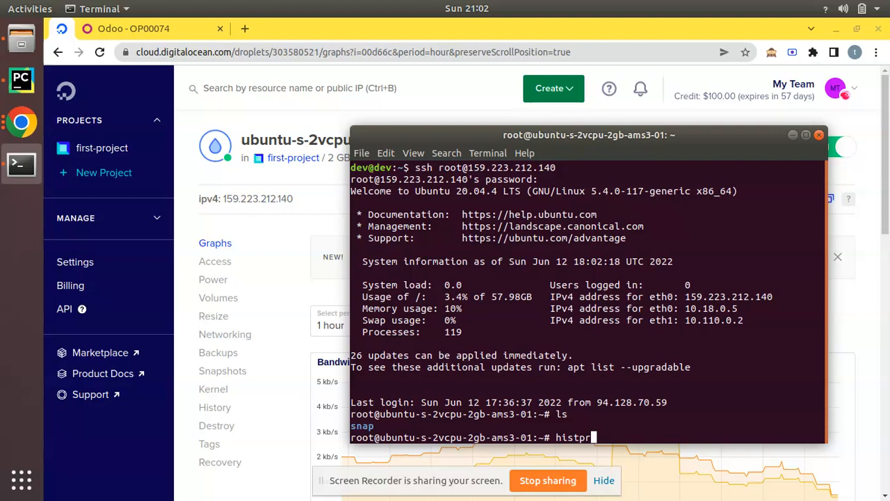
pyautogui.press('BackSpace')
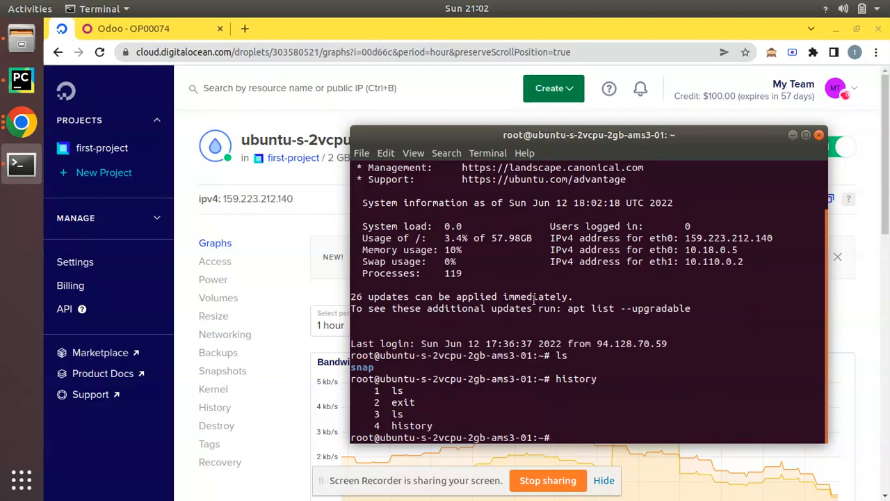
pyautogui.moveTo(588, 135); pyautogui.dragTo(552, 116)
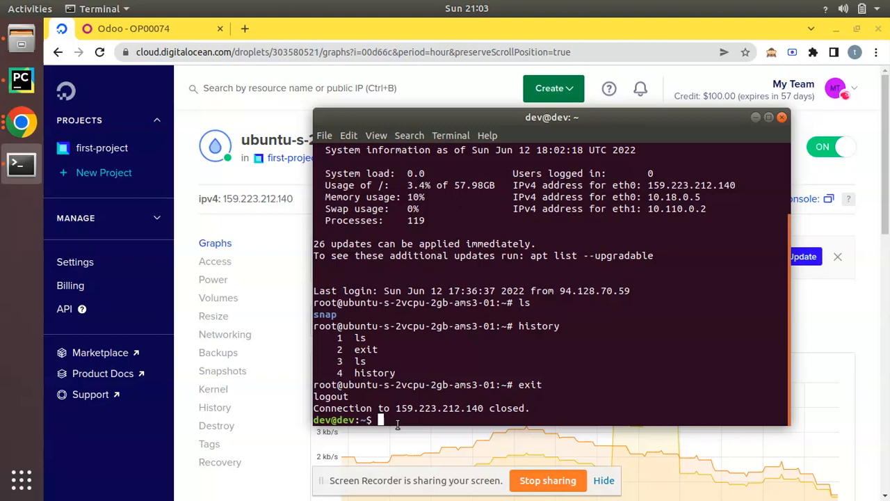
pyautogui.write('ssh root@159.223.212.140')
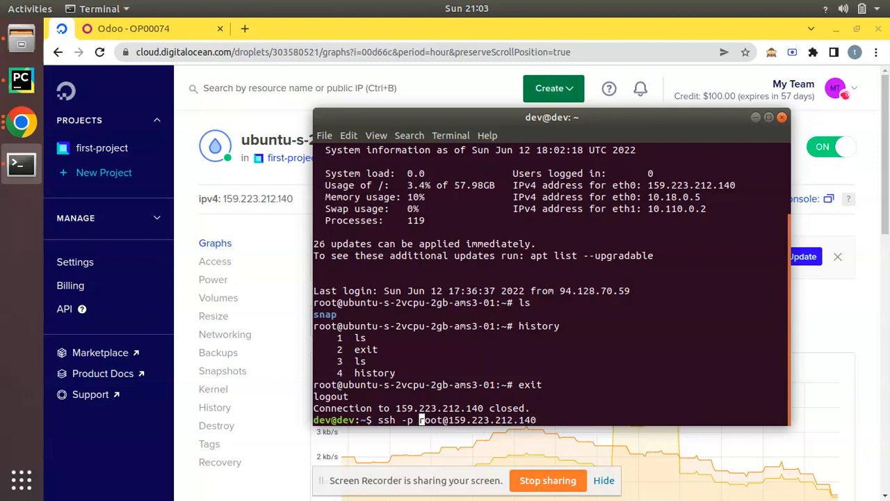
pyautogui.write('2222')
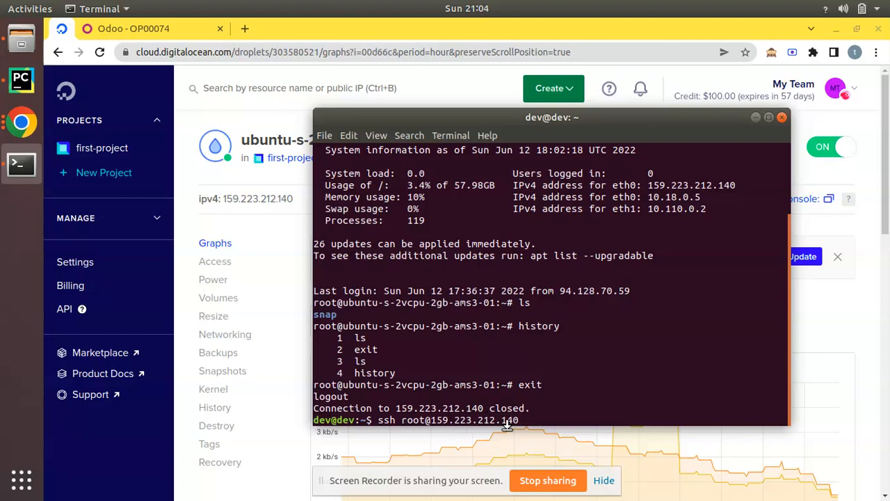
pyautogui.write('-p 34')
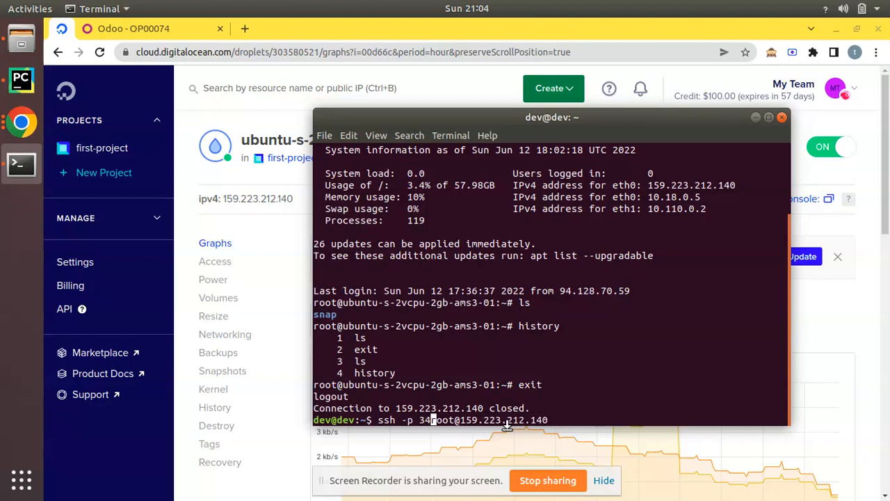
pyautogui.write('56')
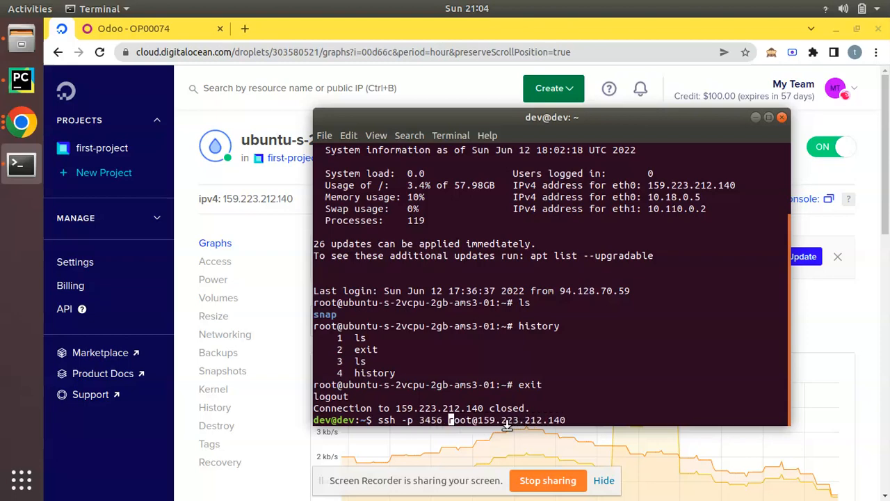